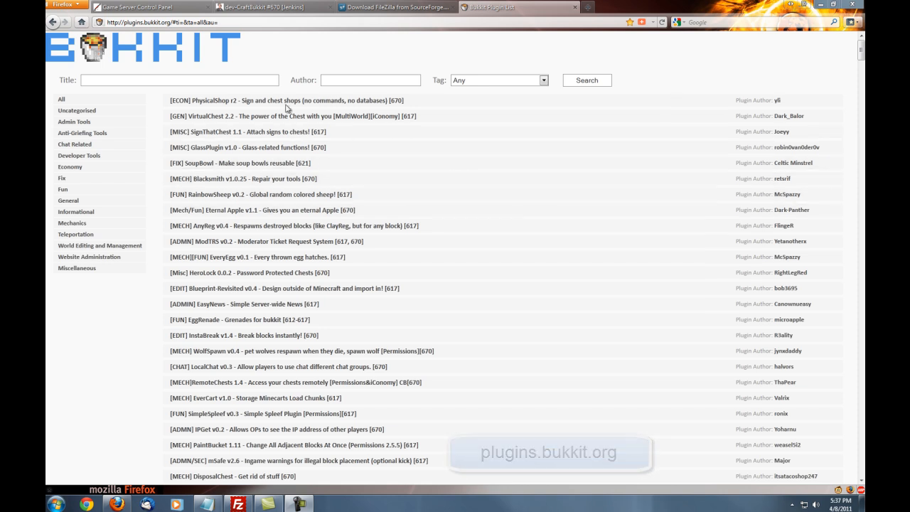
# Filter the plugin list by typing 'command' in the Title search field
pyautogui.write('c')
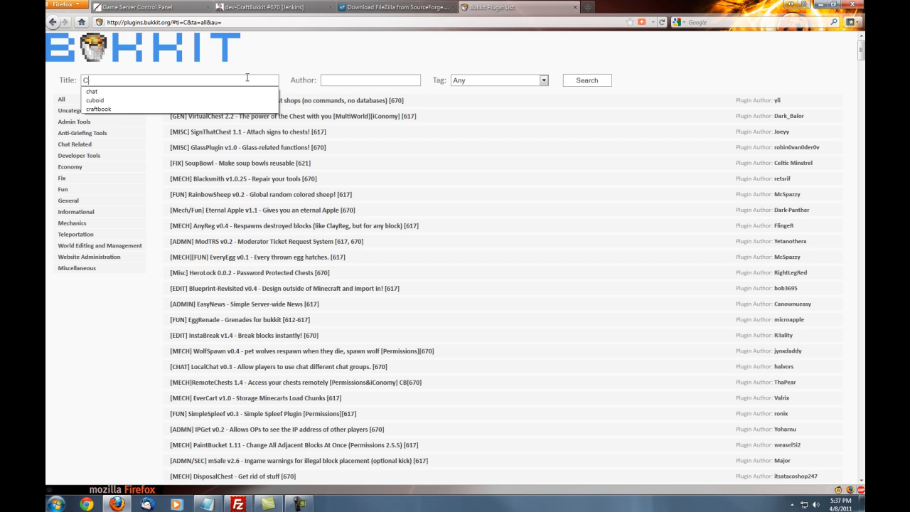
pyautogui.write('ommand')
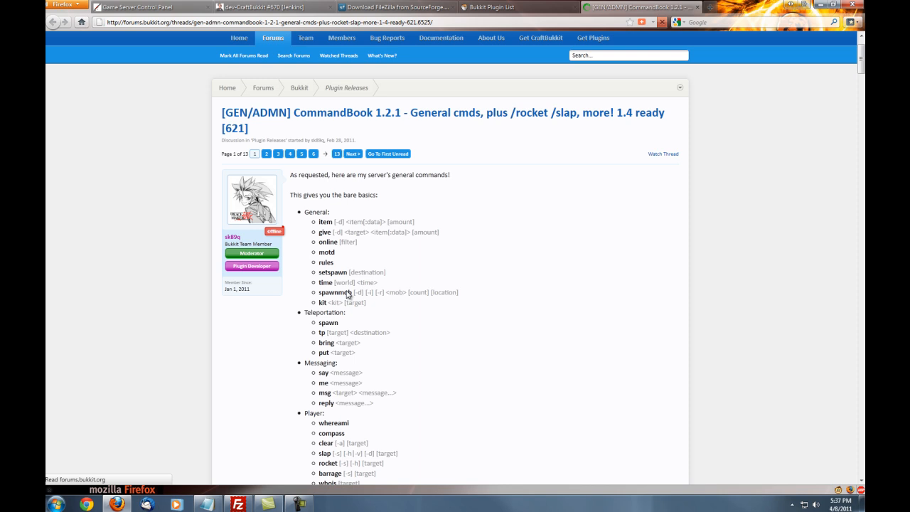
# Scroll to the thread's Download heading and download CommandBook 1.2.1
pyautogui.scroll(-3)
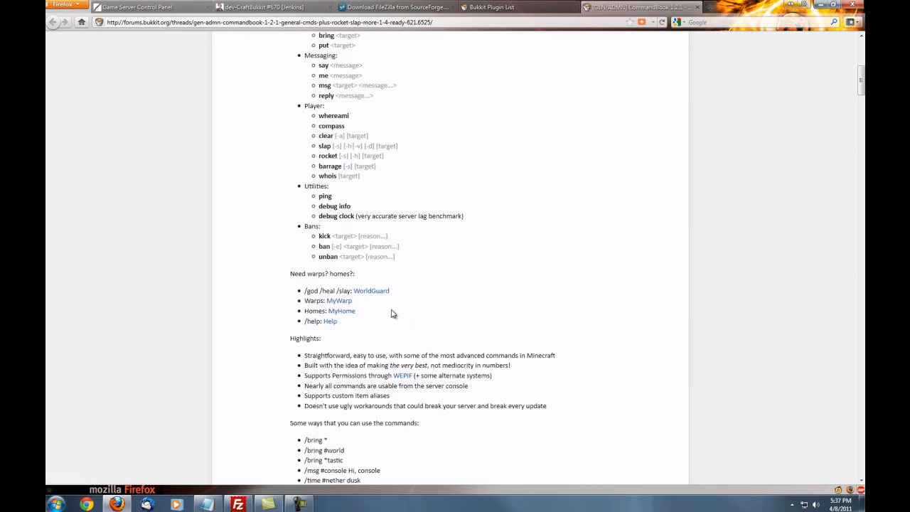
pyautogui.scroll(3)
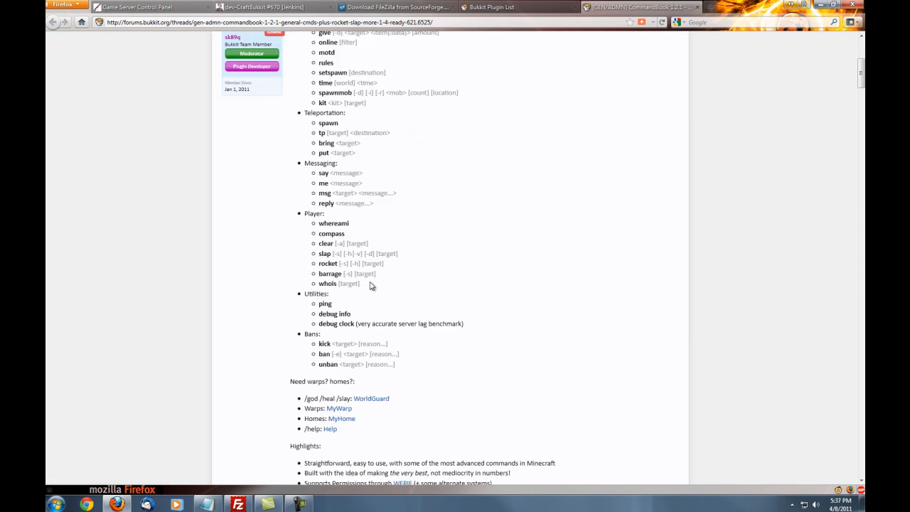
pyautogui.scroll(-3)
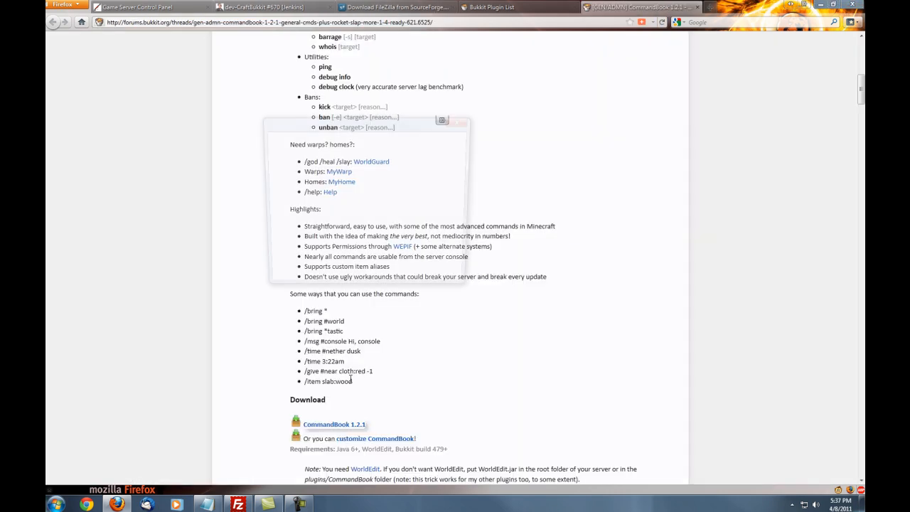
pyautogui.click(333, 424)
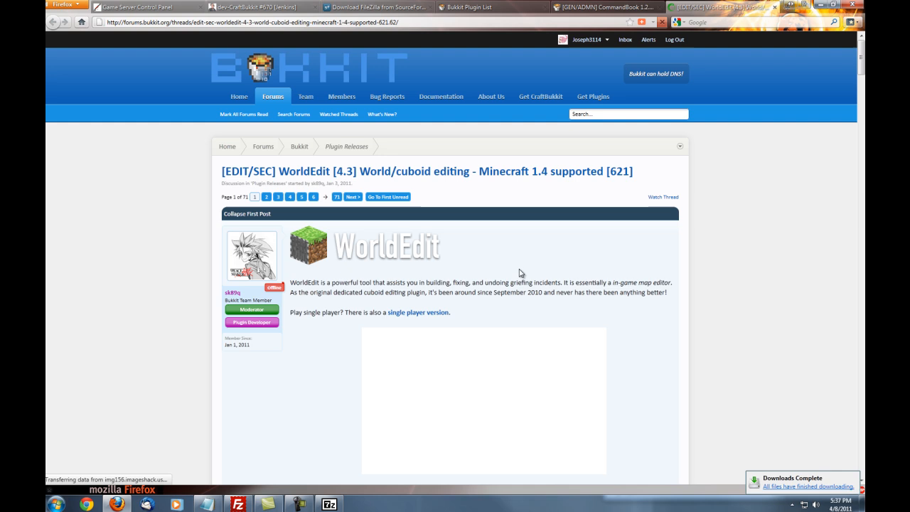
# Download the WorldEdit 4.3 zip from sk89q.com and open it with 7-Zip
pyautogui.scroll(-3)
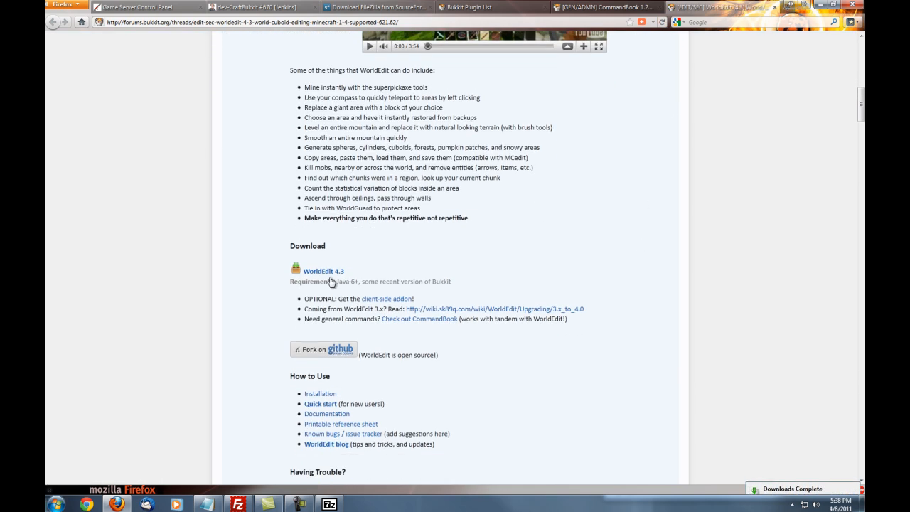
pyautogui.click(324, 270)
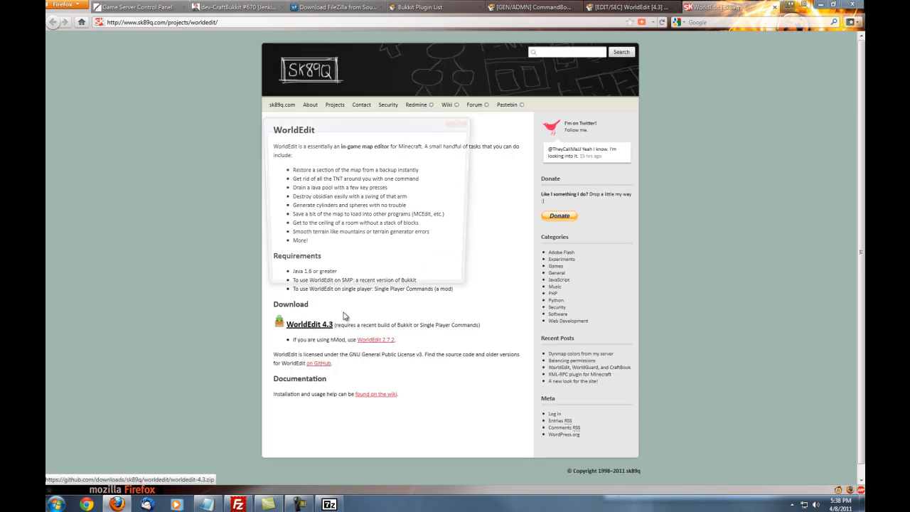
pyautogui.click(309, 325)
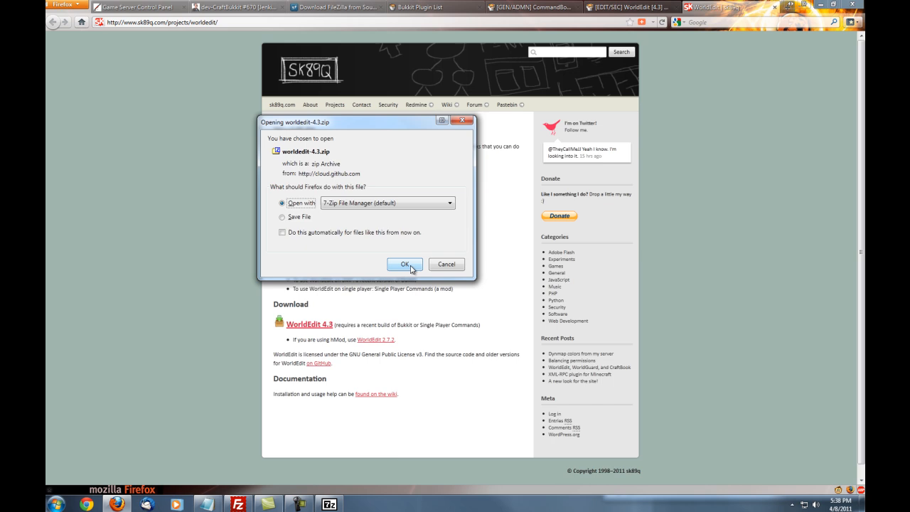
pyautogui.click(404, 263)
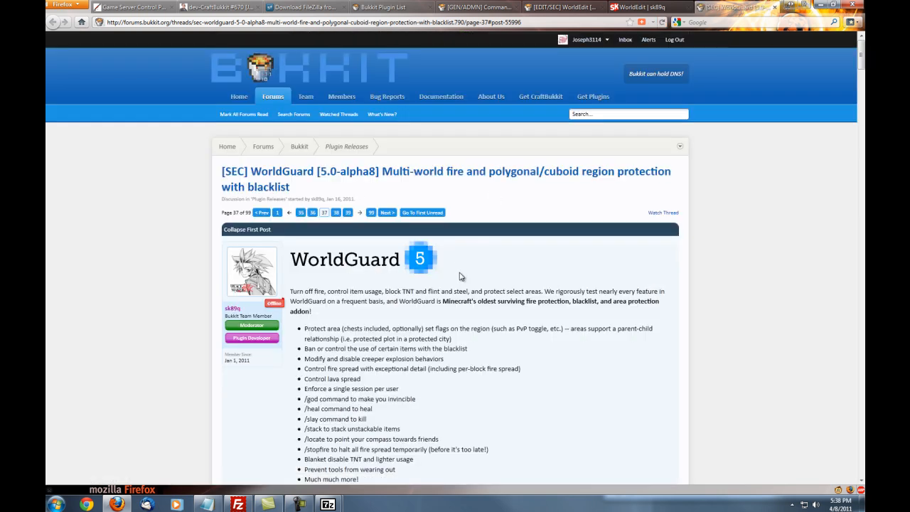
# Download worldguard-5.0-alpha8.zip from the thread's spreadsheet and open it with 7-Zip
pyautogui.scroll(-3)
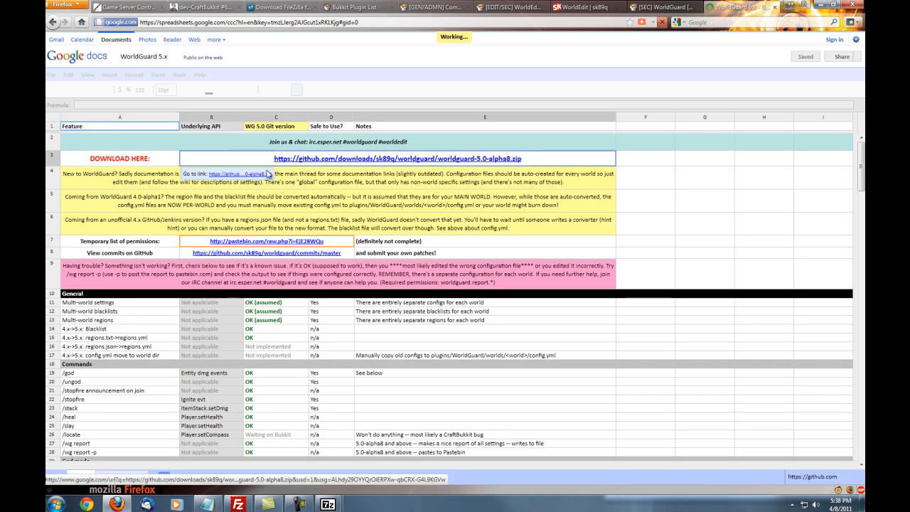
pyautogui.click(395, 159)
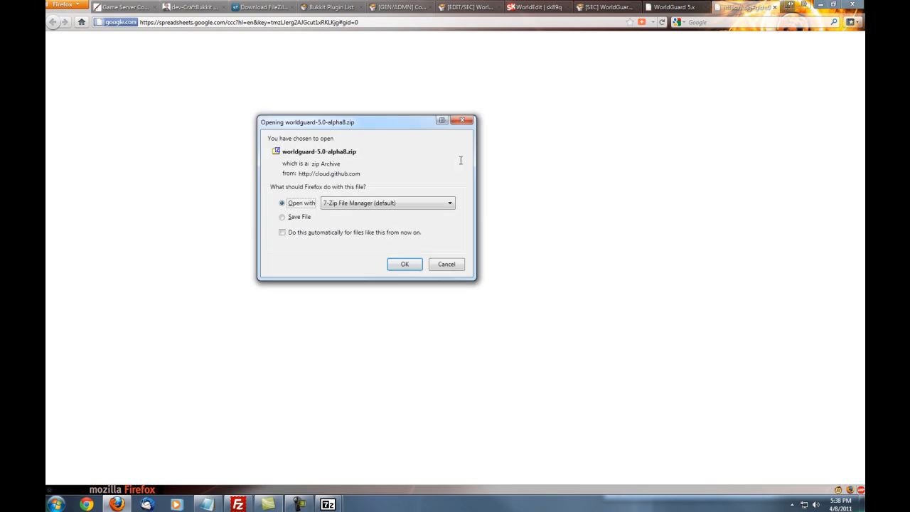
pyautogui.click(404, 263)
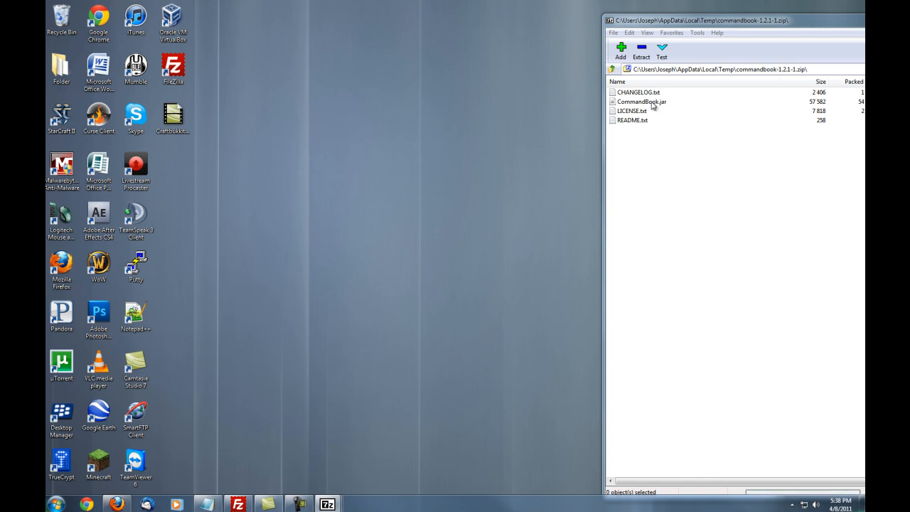
# Select CommandBook.jar inside the archive to drag it to the desktop
pyautogui.click(642, 101)
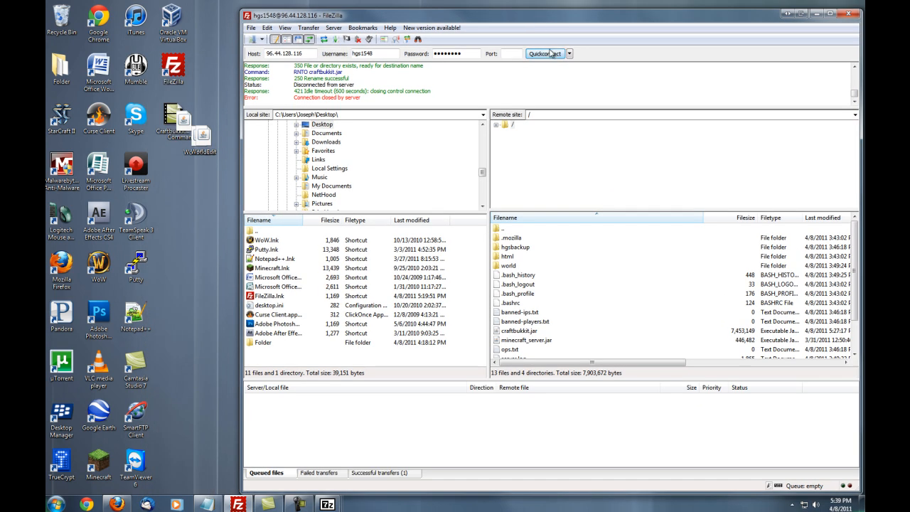
# Quickconnect to the game server and stop the running Minecraft server
pyautogui.click(545, 54)
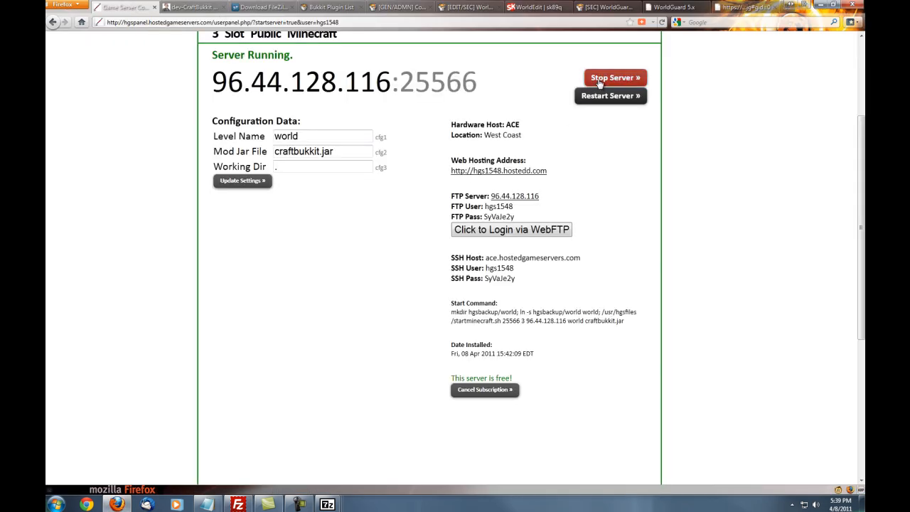
pyautogui.click(615, 77)
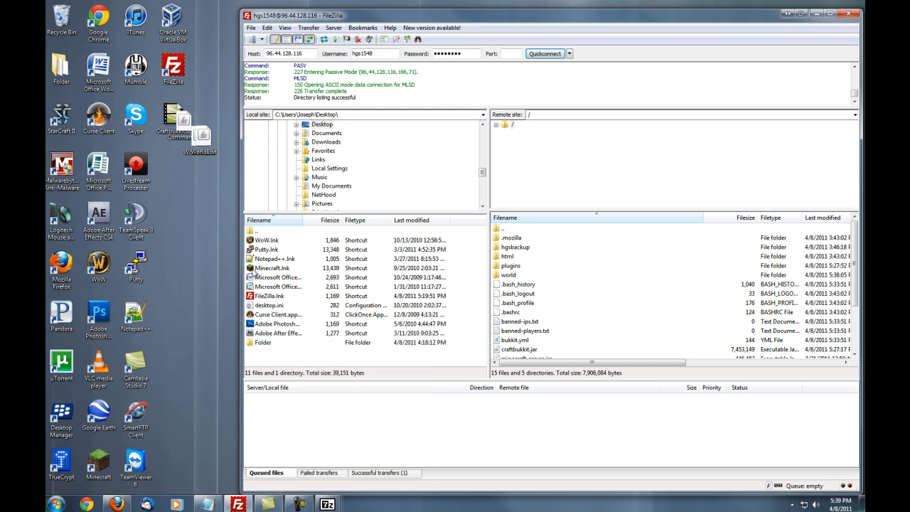
# Upload WorldGuard.jar, CommandBook.jar and WorldEdit.jar into the server's /plugins folder
pyautogui.click(515, 248)
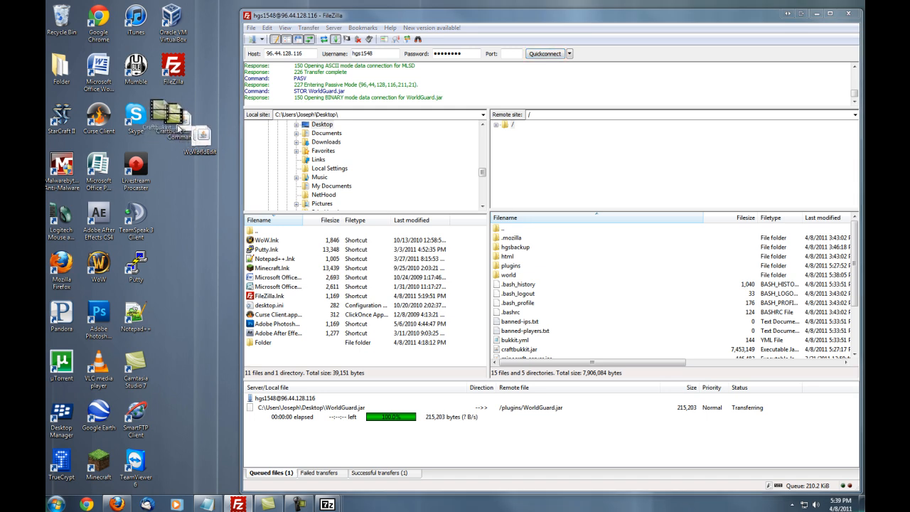
pyautogui.click(509, 276)
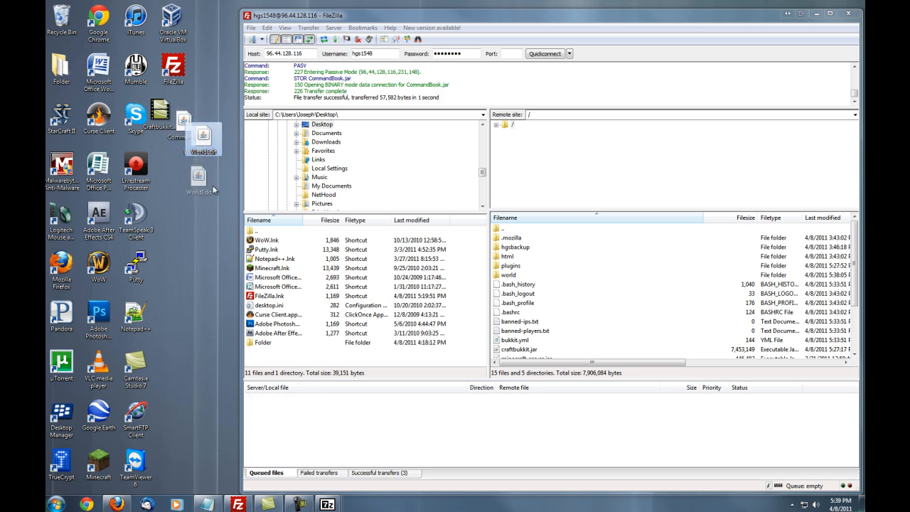
pyautogui.click(511, 266)
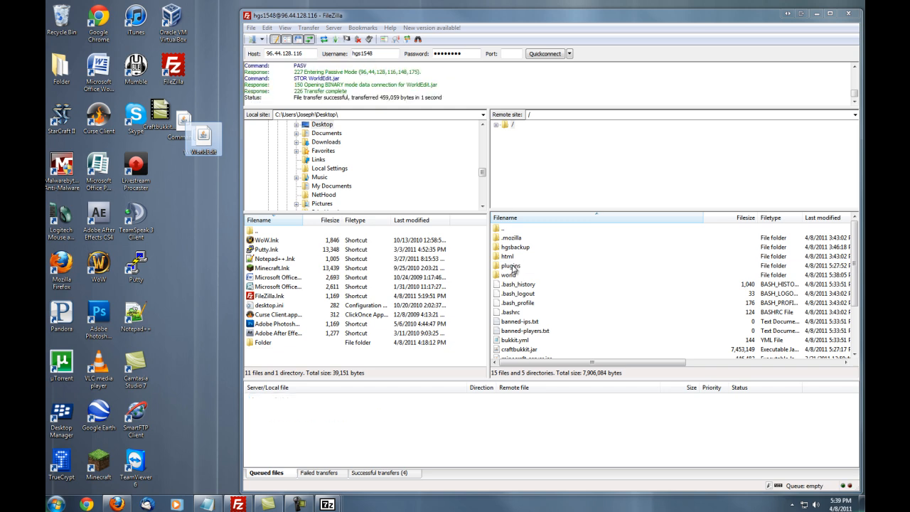
pyautogui.moveTo(203, 329)
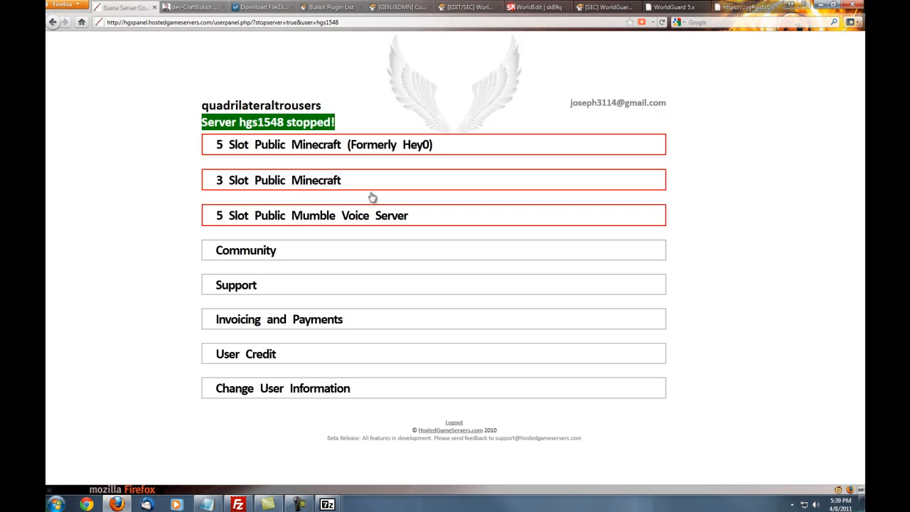
# Expand the 3 Slot Public Minecraft server details and start the server
pyautogui.click(433, 179)
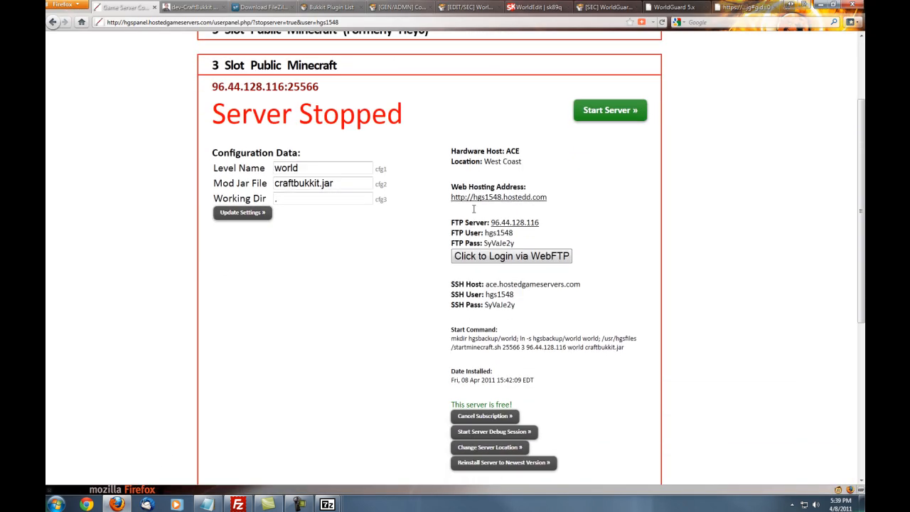
pyautogui.scroll(-3)
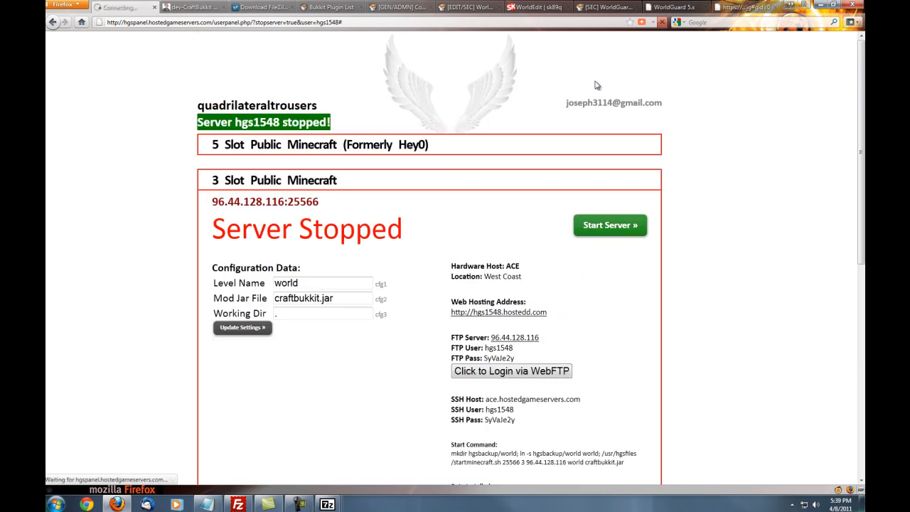
pyautogui.moveTo(589, 94)
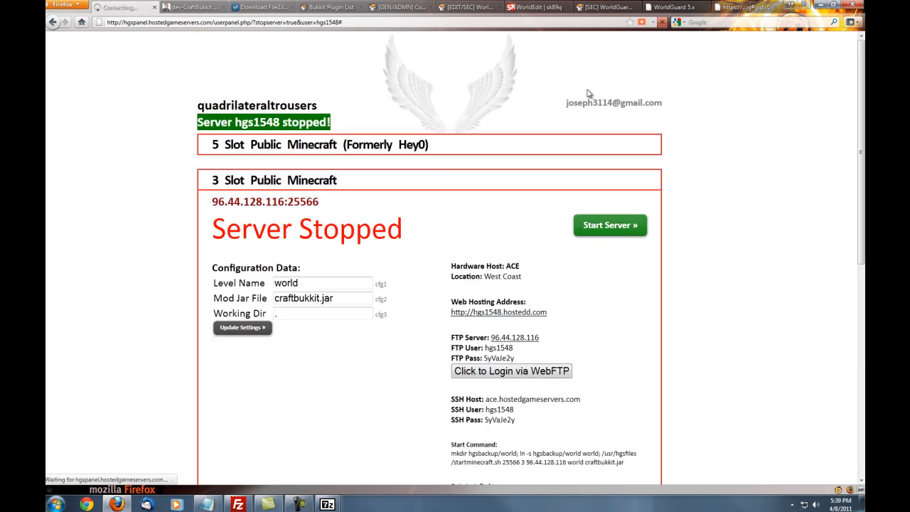
pyautogui.click(609, 225)
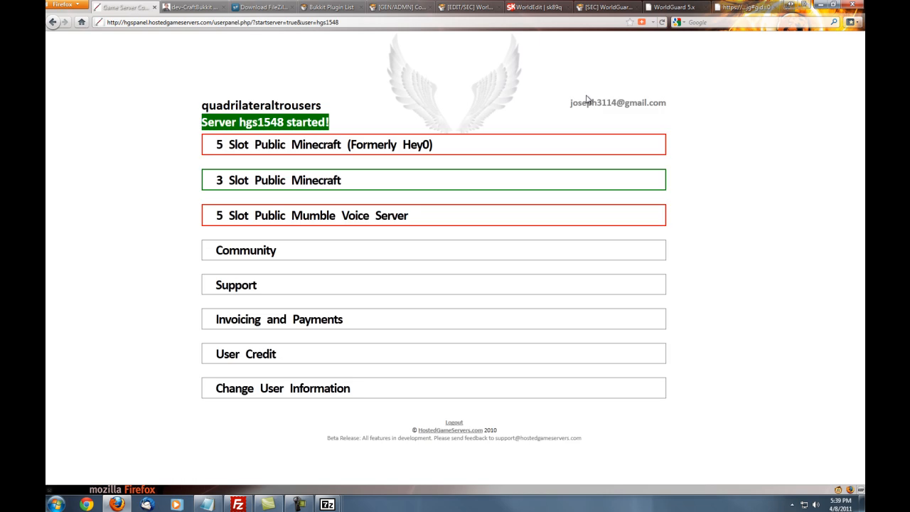
pyautogui.moveTo(680, 192)
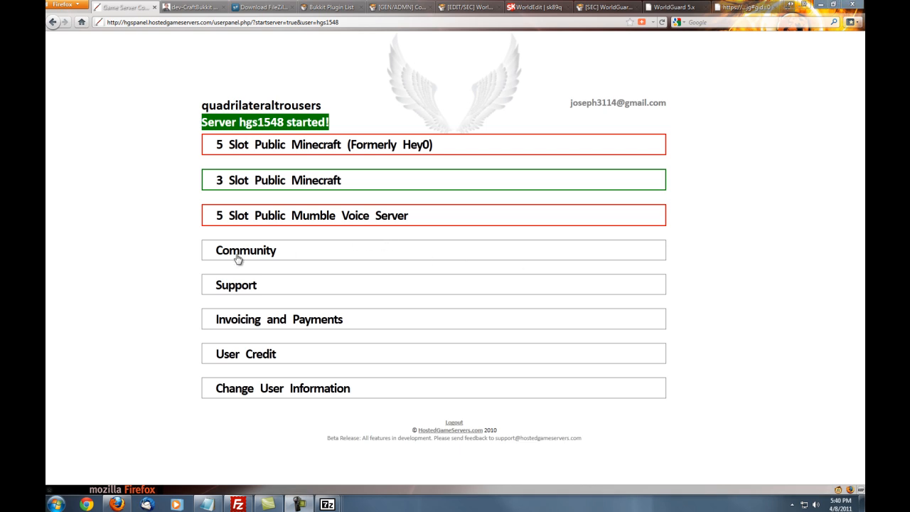
pyautogui.click(56, 503)
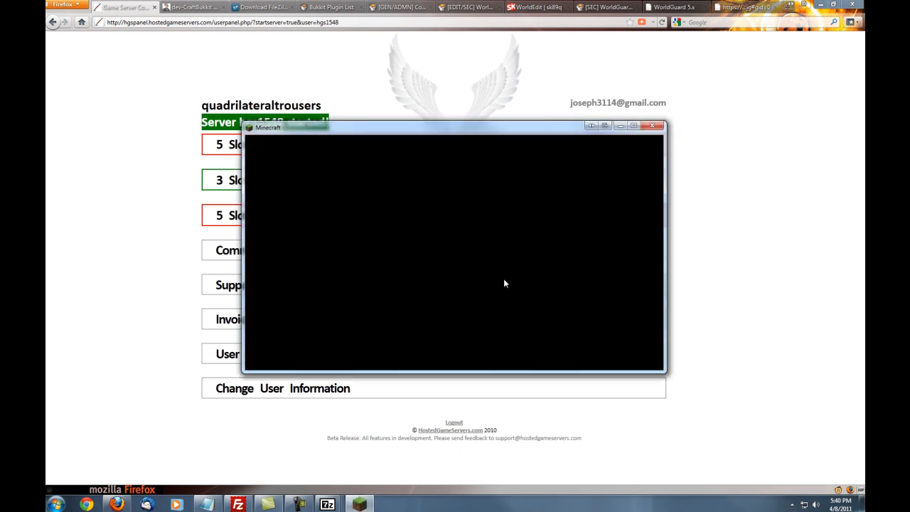
pyautogui.moveTo(469, 259)
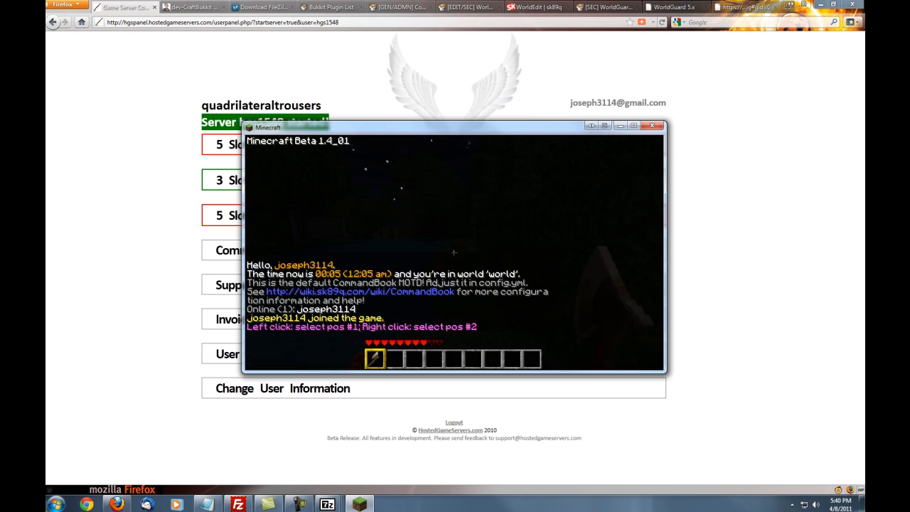
# Open chat with / after reading CommandBook's welcome message on the server
pyautogui.write('/')
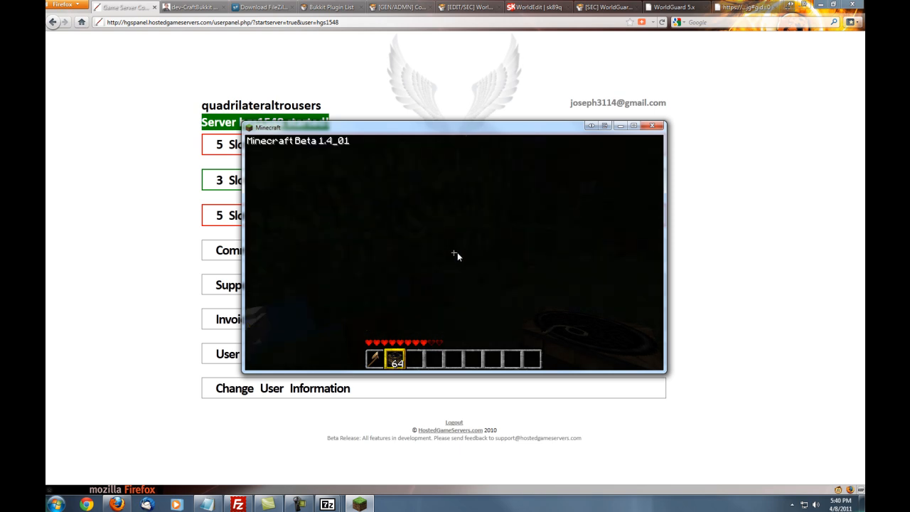
# Leave Minecraft's menu and log in to the server's WebFTP file manager
pyautogui.press('Escape')
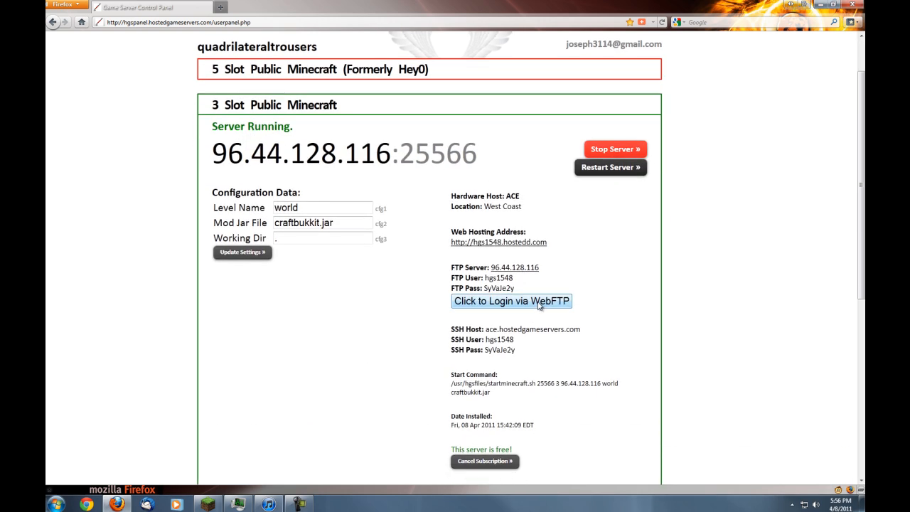
pyautogui.click(511, 302)
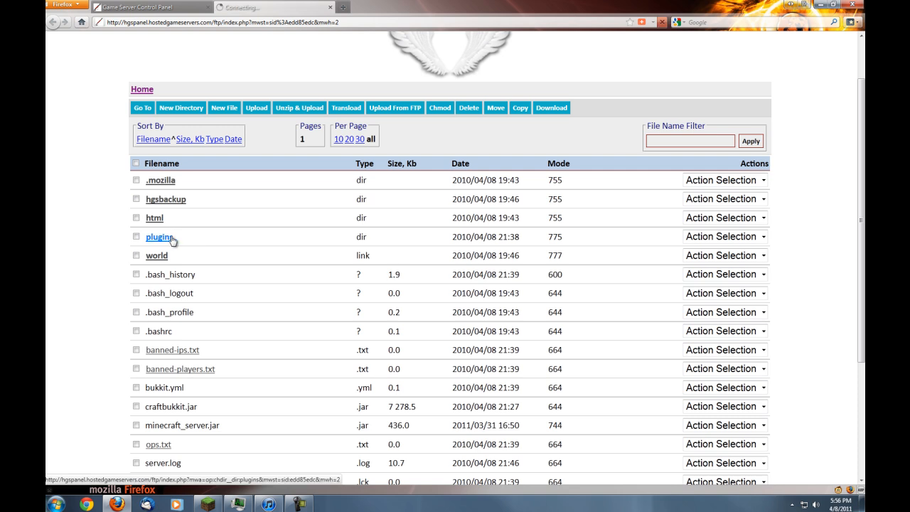
# Navigate to plugins/CommandBook and start editing config.yml
pyautogui.click(159, 236)
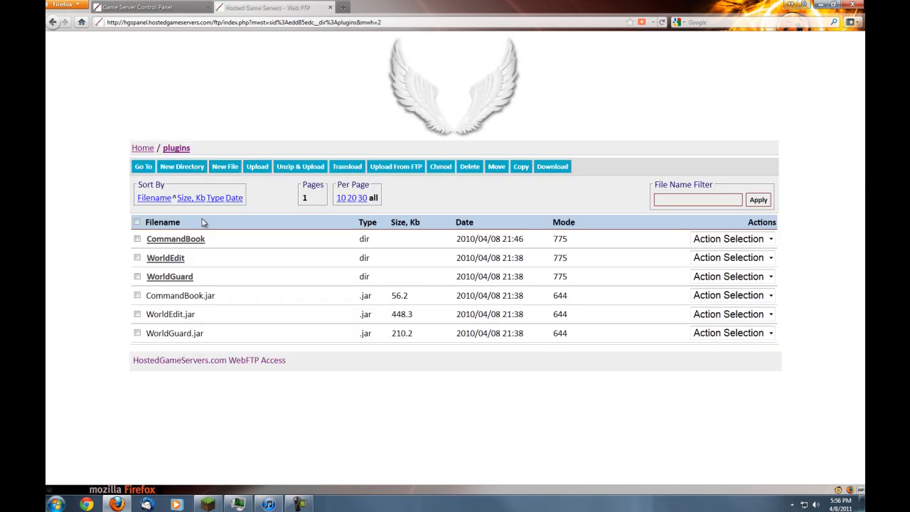
pyautogui.click(177, 239)
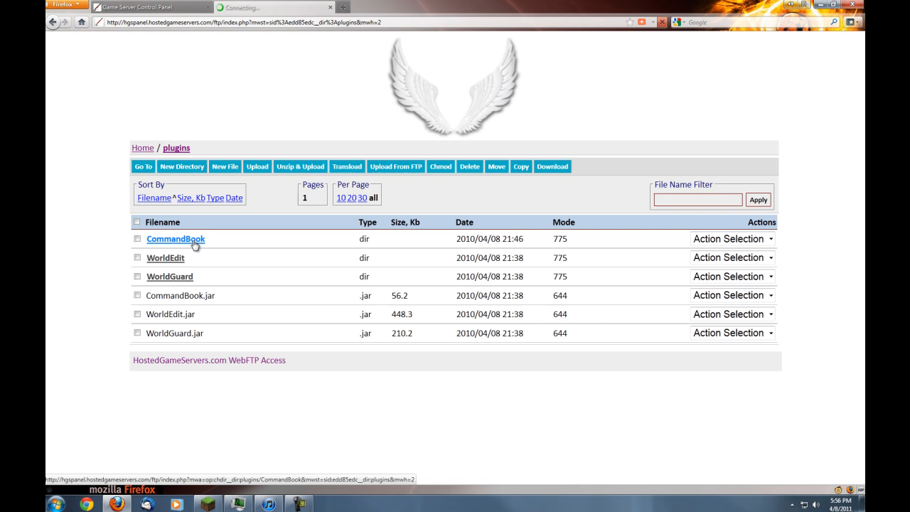
pyautogui.click(175, 239)
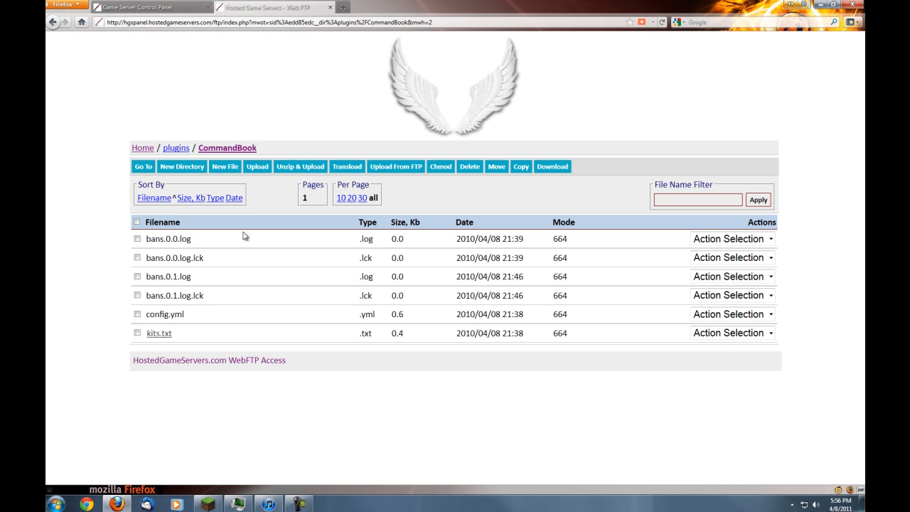
pyautogui.click(732, 314)
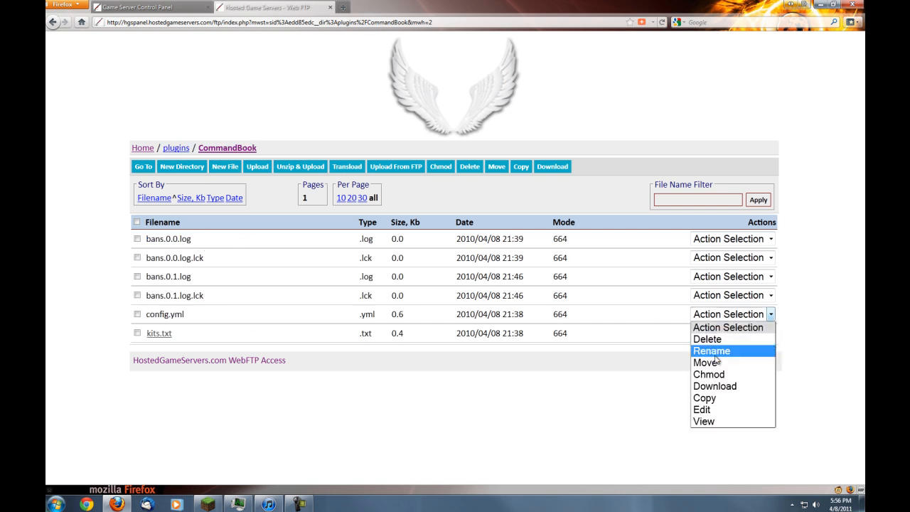
pyautogui.click(703, 410)
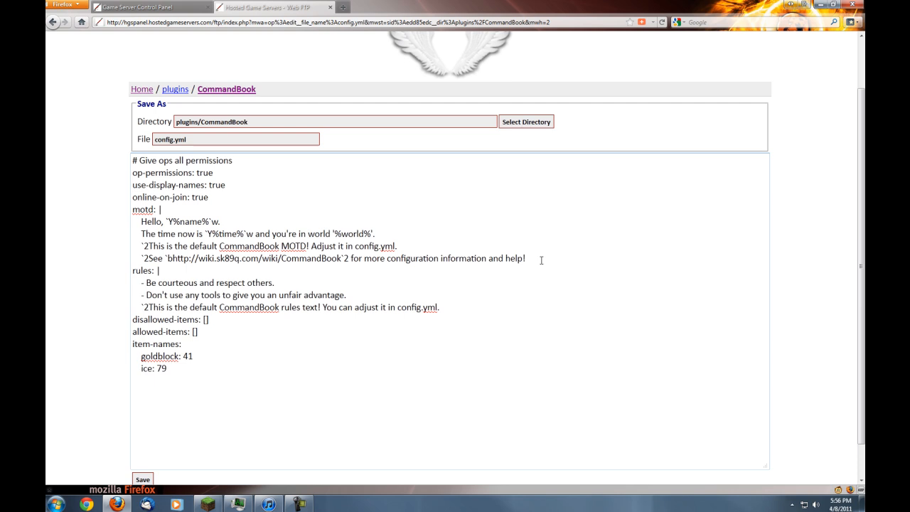
# Replace the MOTD's wiki line with the fortemanon.com rules-and-guides message and save the config
pyautogui.moveTo(174, 258); pyautogui.dragTo(526, 258)
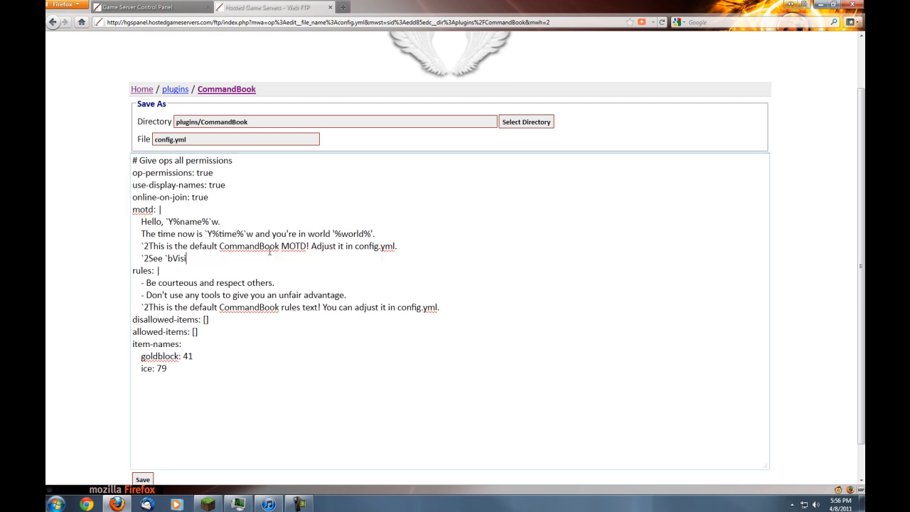
pyautogui.write('fortemanon.com to view rules and guoi')
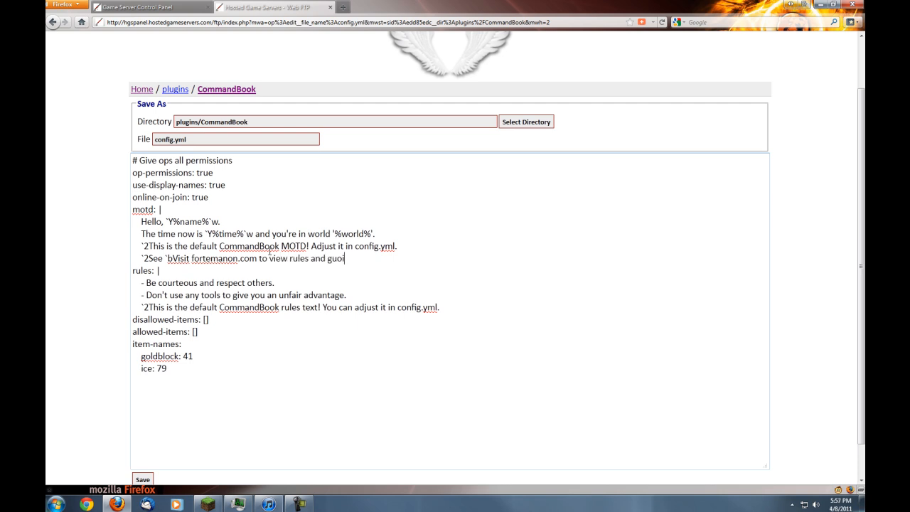
pyautogui.write('des!!!')
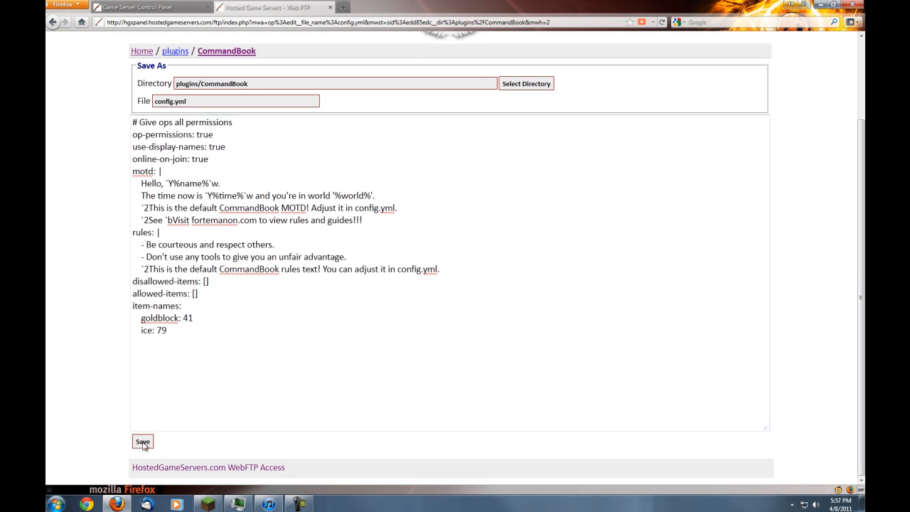
pyautogui.click(142, 441)
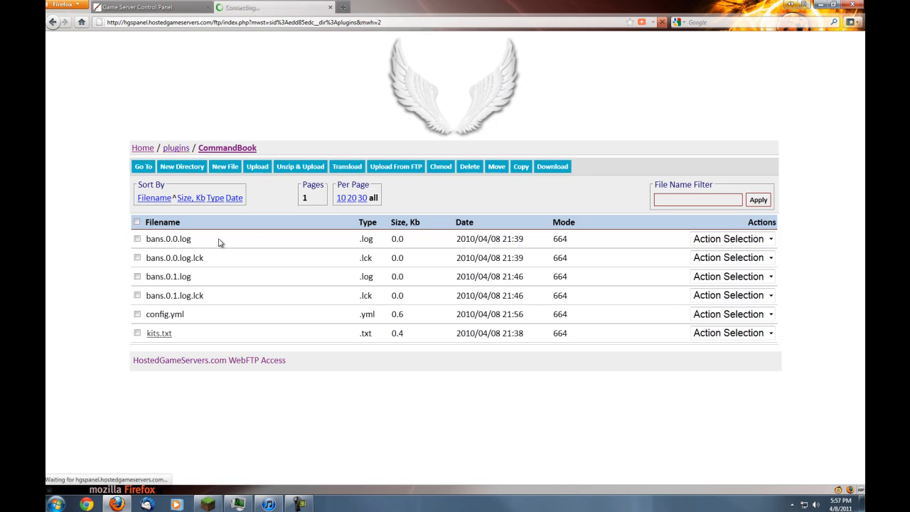
# Navigate plugins > WorldGuard > worlds > world and choose Edit for its config.yml
pyautogui.click(176, 148)
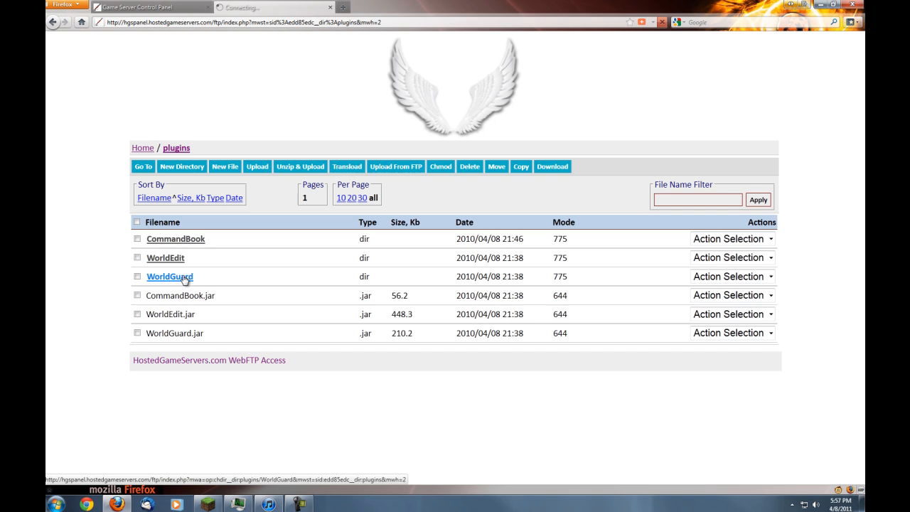
pyautogui.click(169, 276)
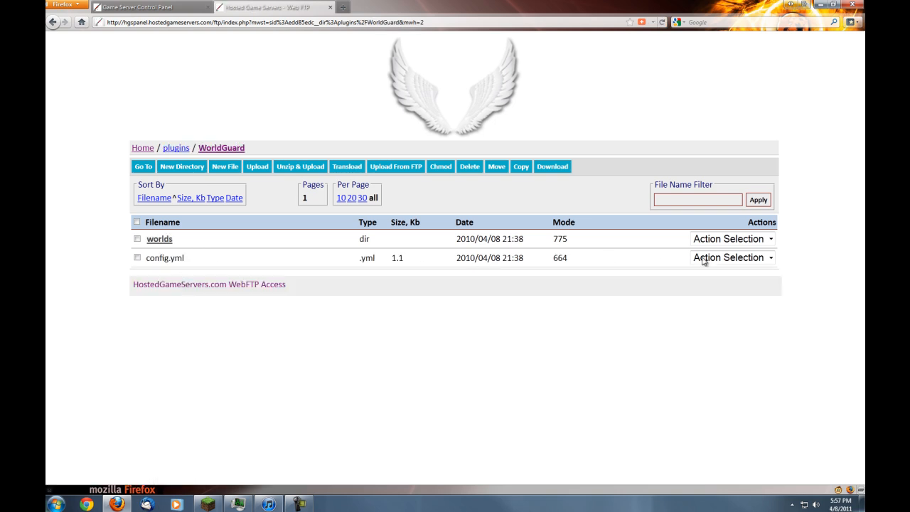
pyautogui.moveTo(159, 239)
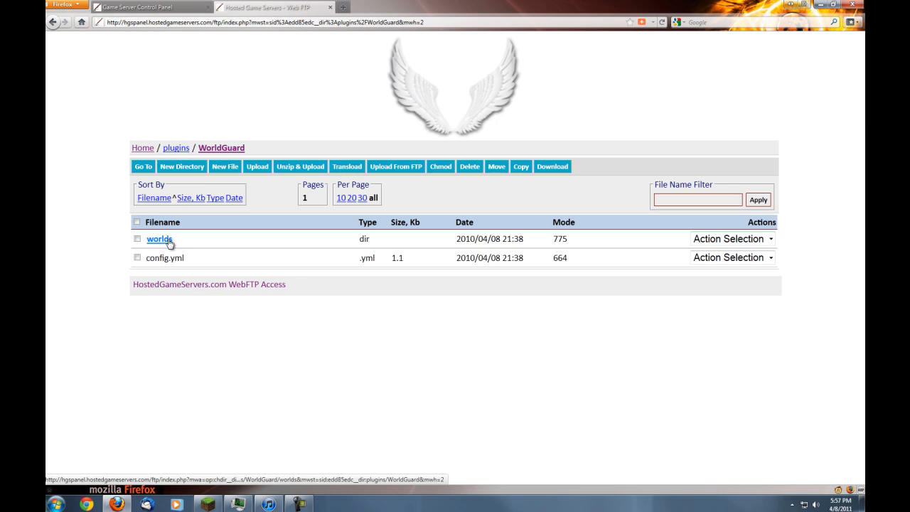
pyautogui.click(159, 239)
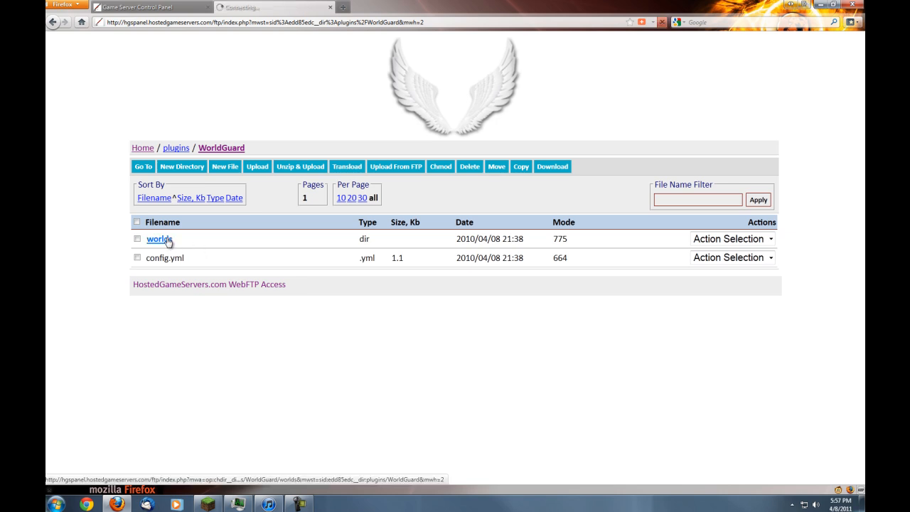
pyautogui.click(158, 239)
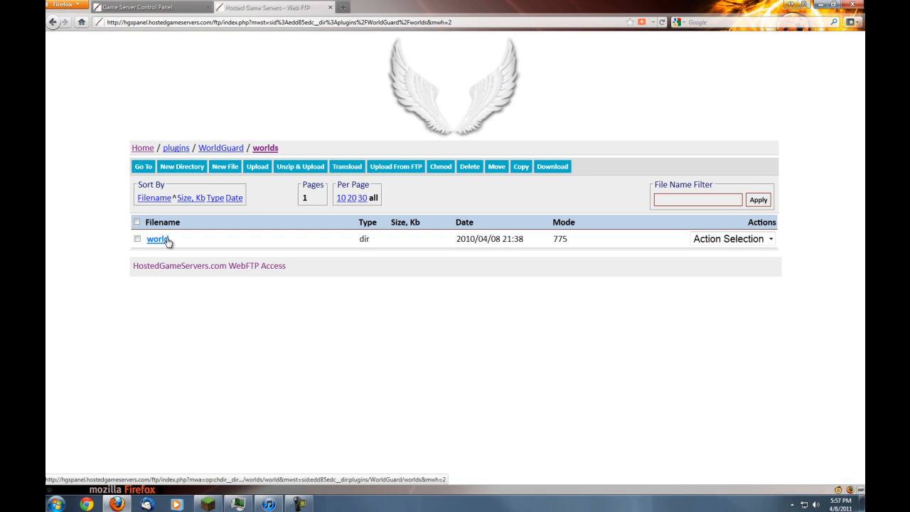
pyautogui.click(156, 239)
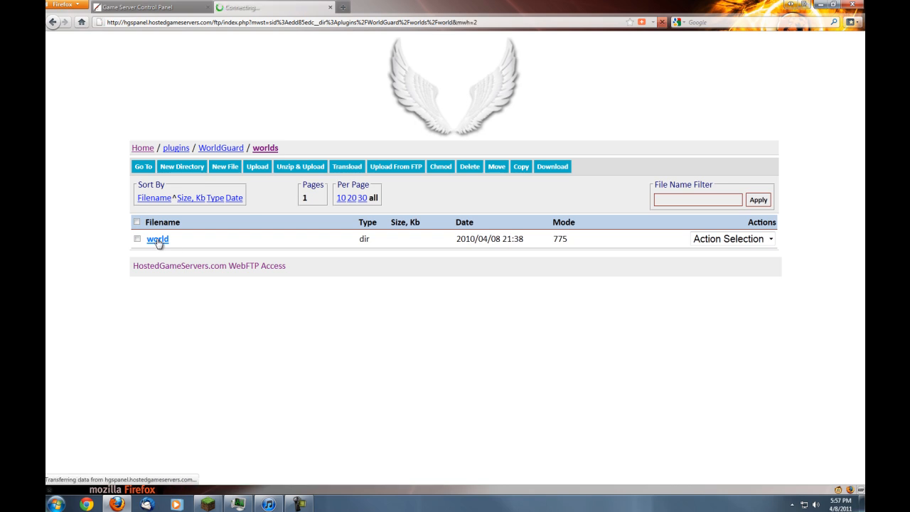
pyautogui.click(156, 239)
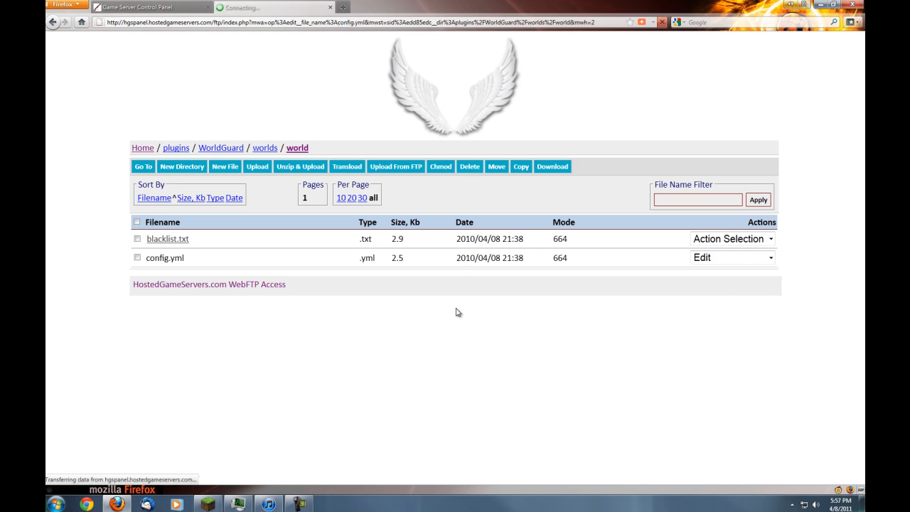
# Change block-tnt, block-lighter, disable-all-fire-spread and block-creeper-explosions from off to on
pyautogui.click(727, 258)
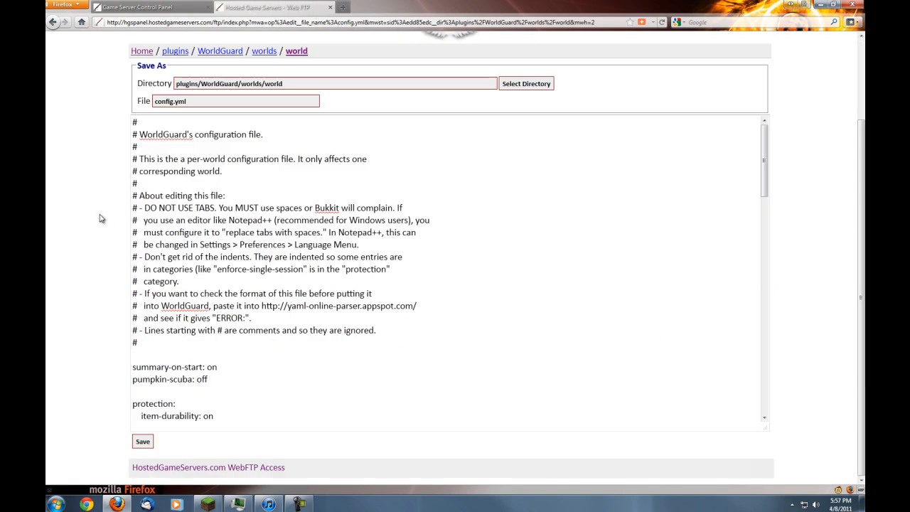
pyautogui.scroll(-3)
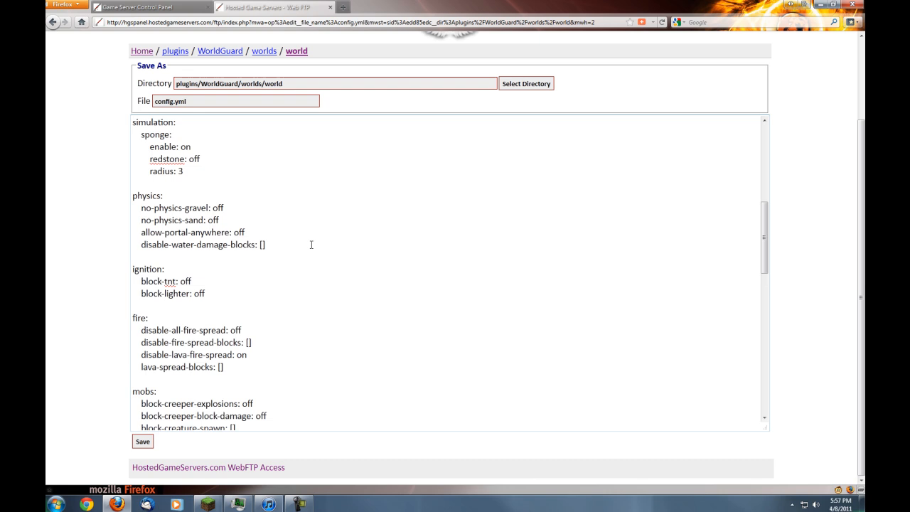
pyautogui.moveTo(283, 262)
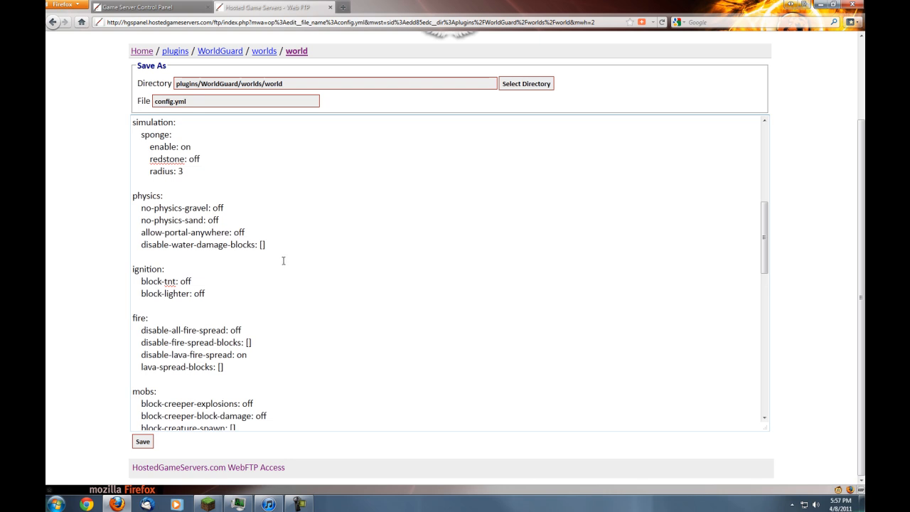
pyautogui.click(188, 282)
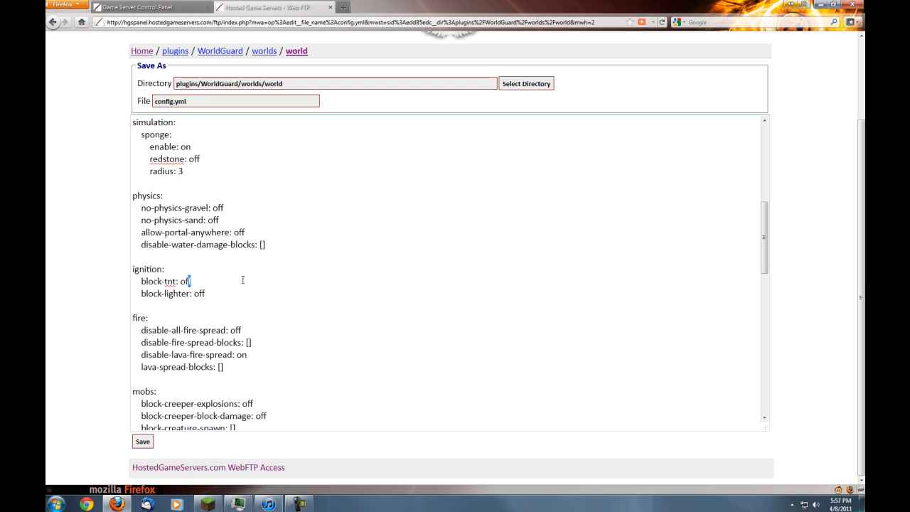
pyautogui.press('BackSpace')
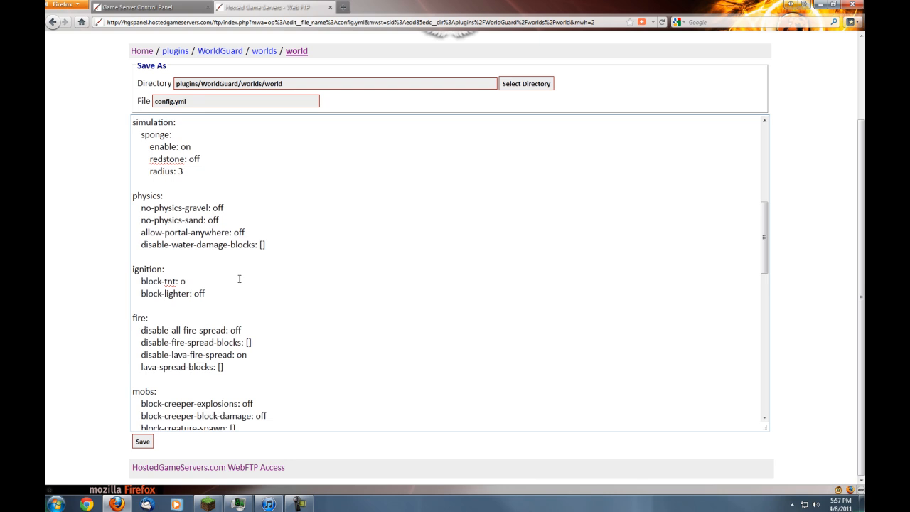
pyautogui.write('n')
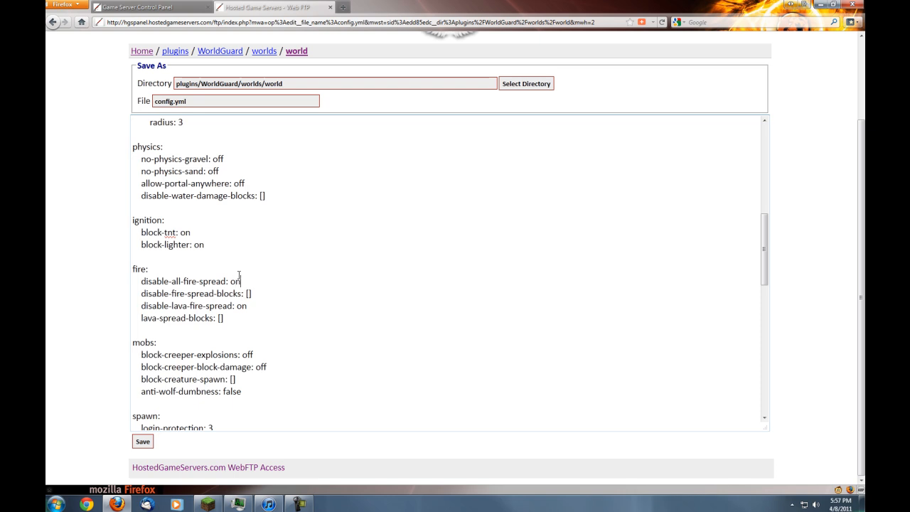
# Save the edited WorldGuard world config.yml
pyautogui.scroll(-3)
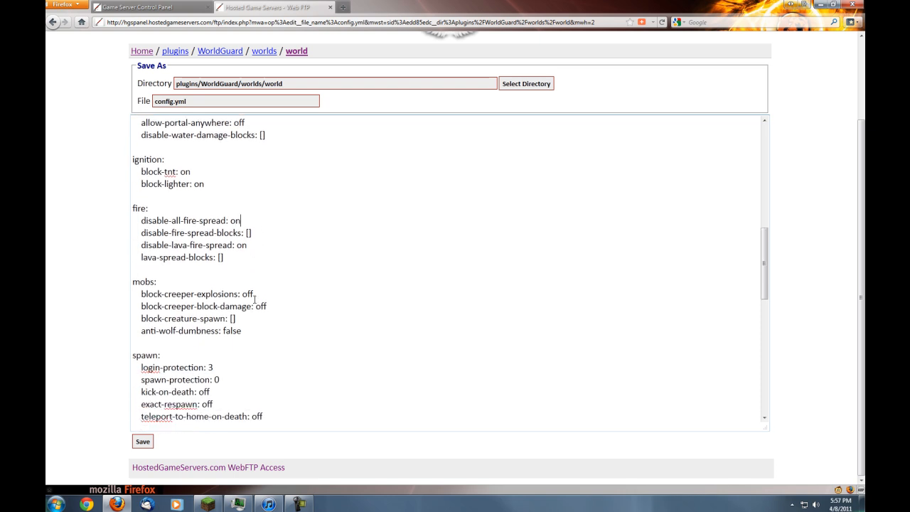
pyautogui.scroll(-3)
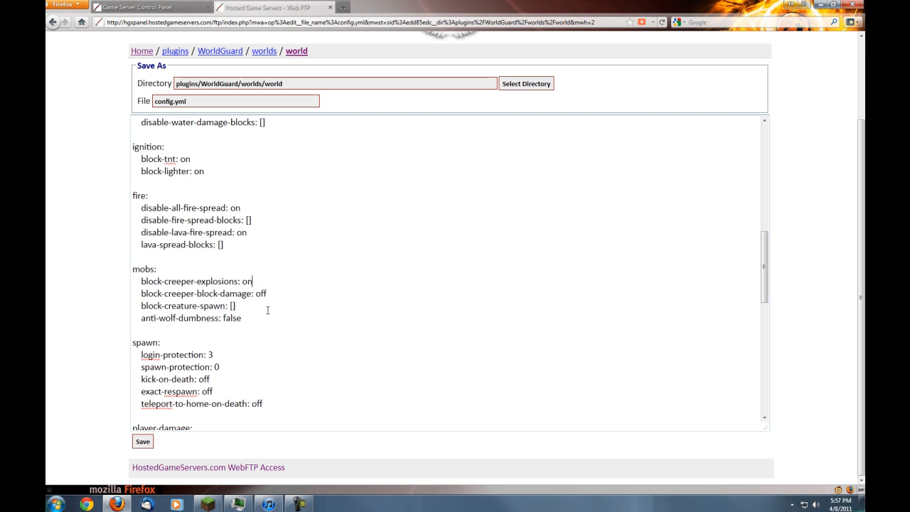
pyautogui.scroll(-3)
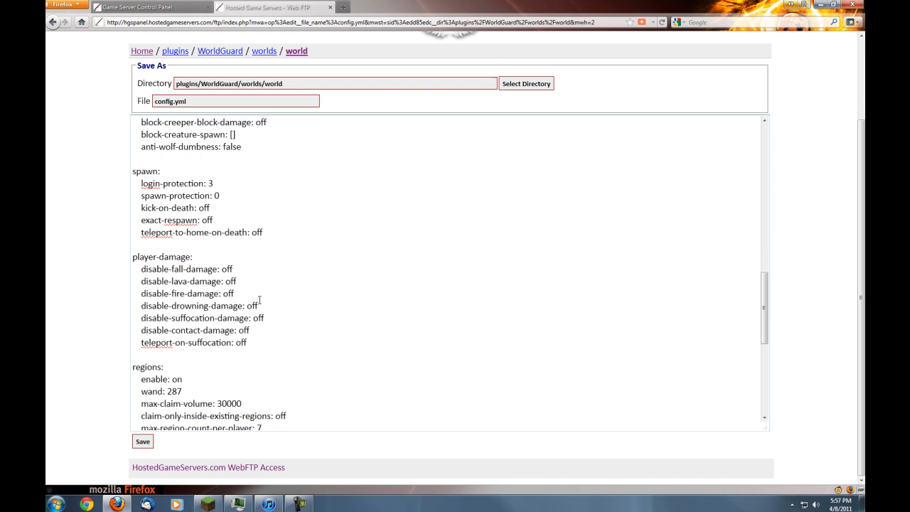
pyautogui.scroll(-3)
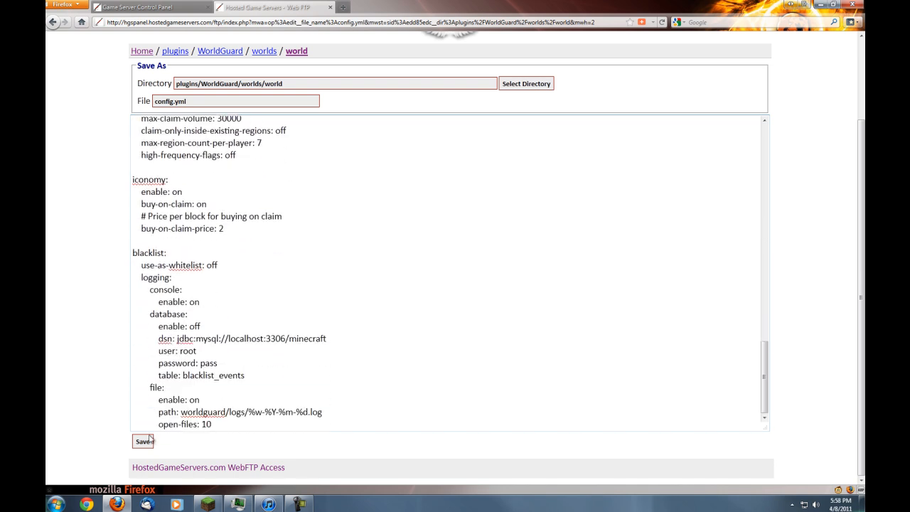
pyautogui.click(143, 441)
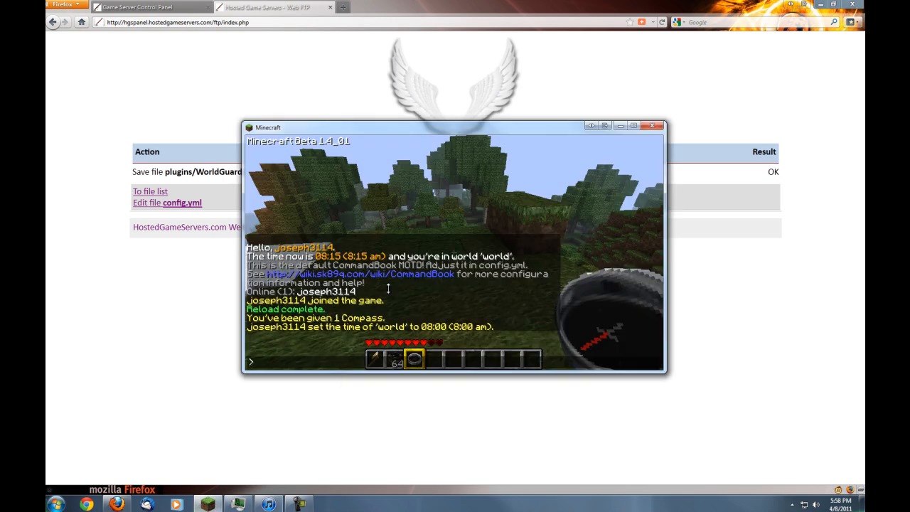
# Run /reload in chat so the edited plugin configs take effect
pyautogui.write('/re')
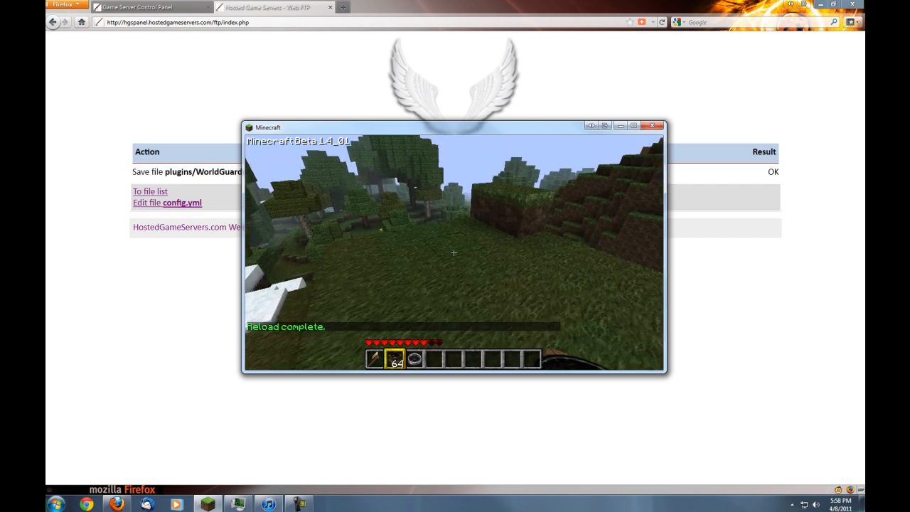
pyautogui.click(454, 254)
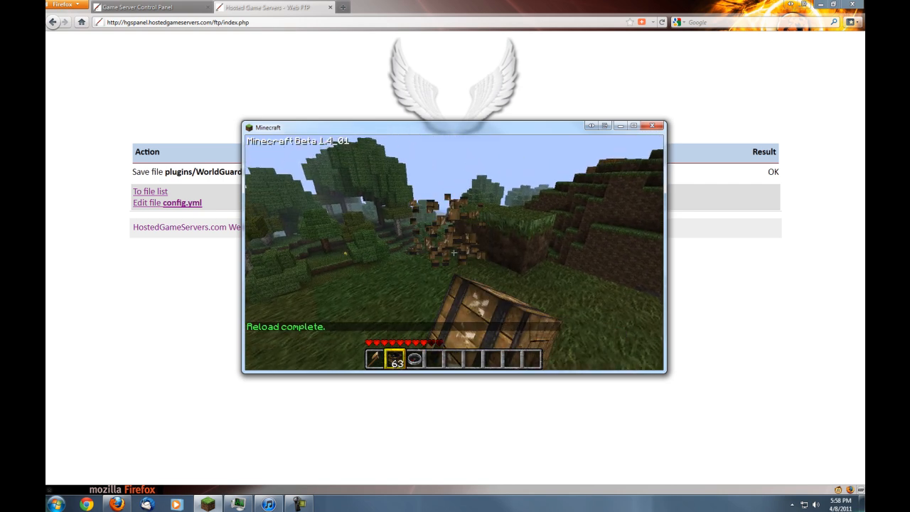